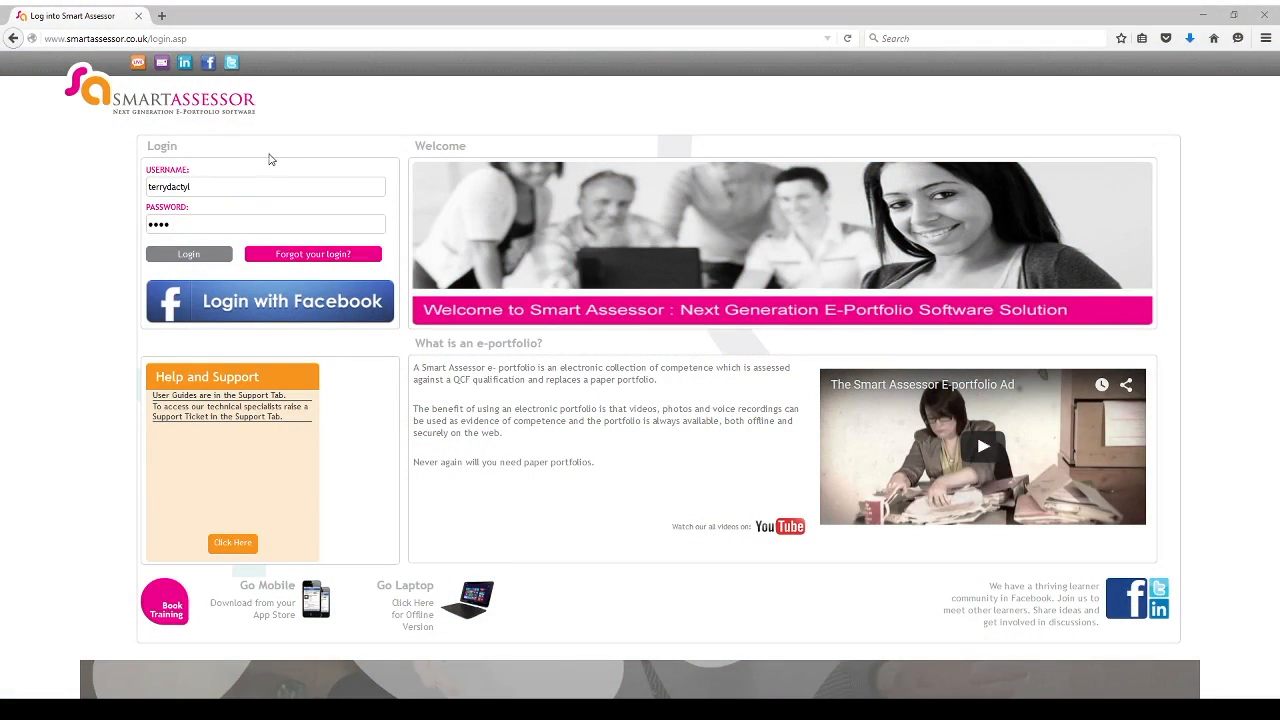
pyautogui.moveTo(194, 139)
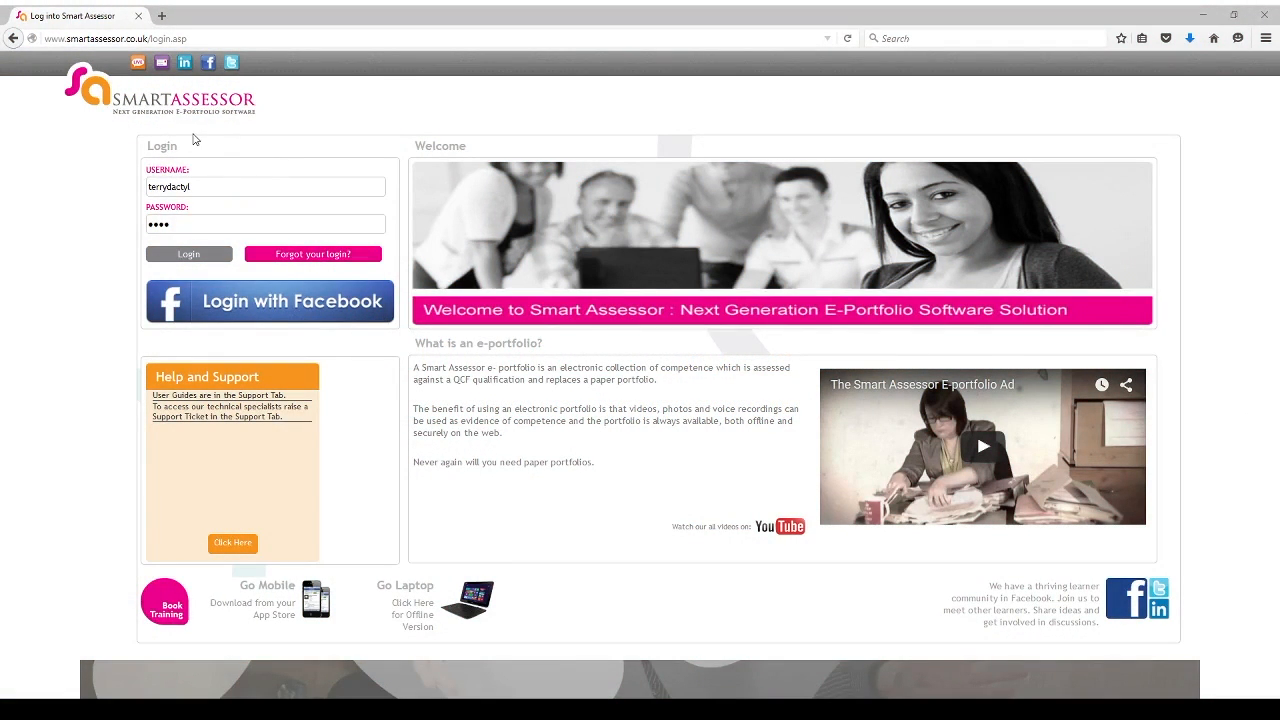
pyautogui.moveTo(121, 178)
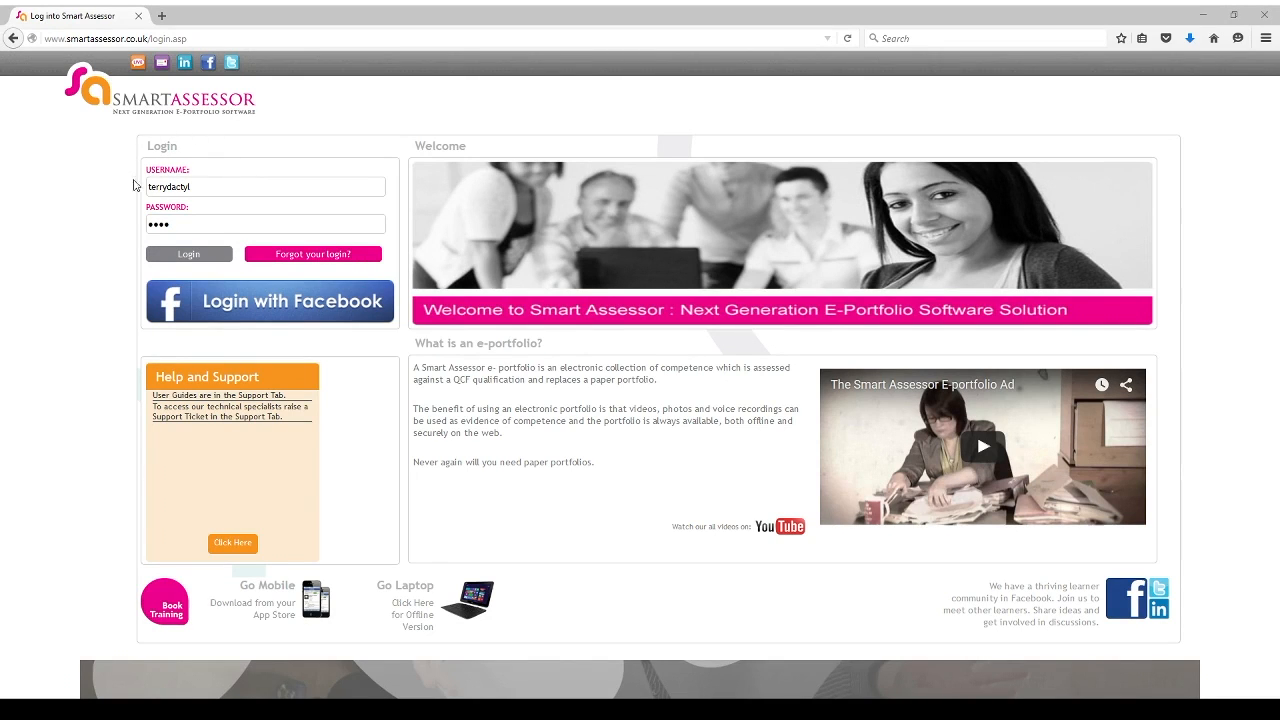
pyautogui.moveTo(165, 128)
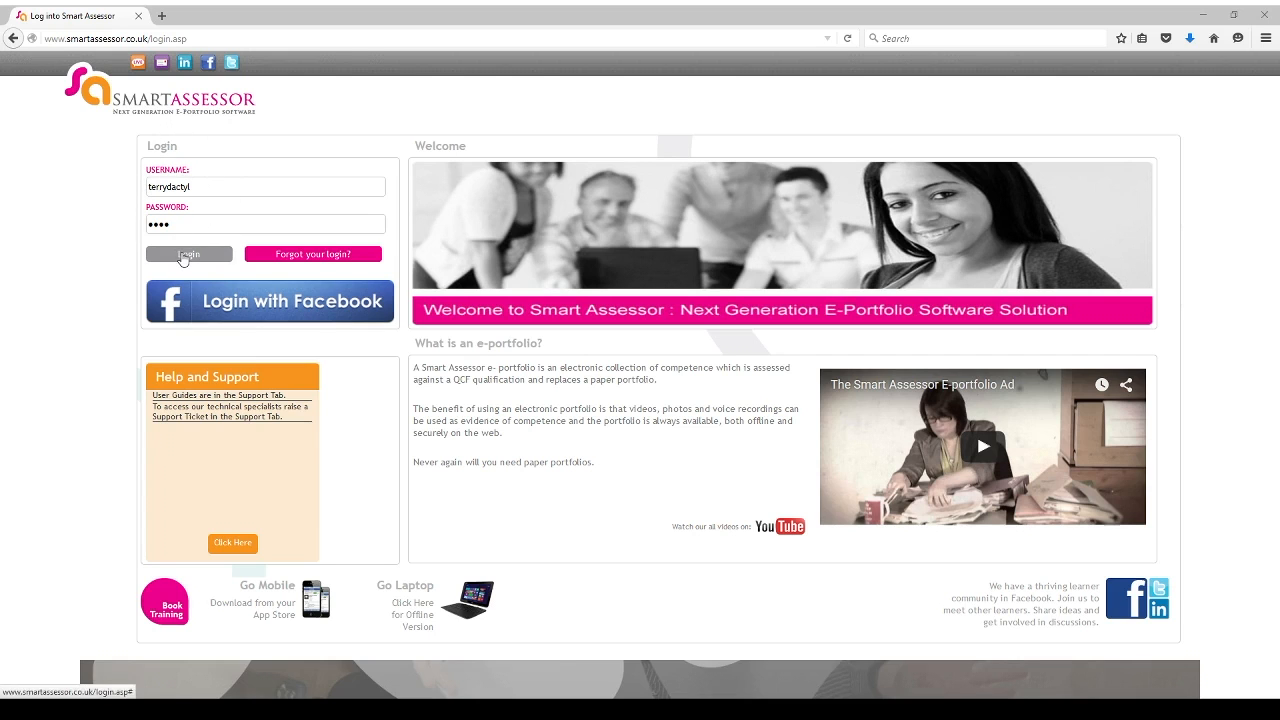
# Log in to reach the learner dashboard showing 11% criteria completed and 267 days left
pyautogui.click(189, 253)
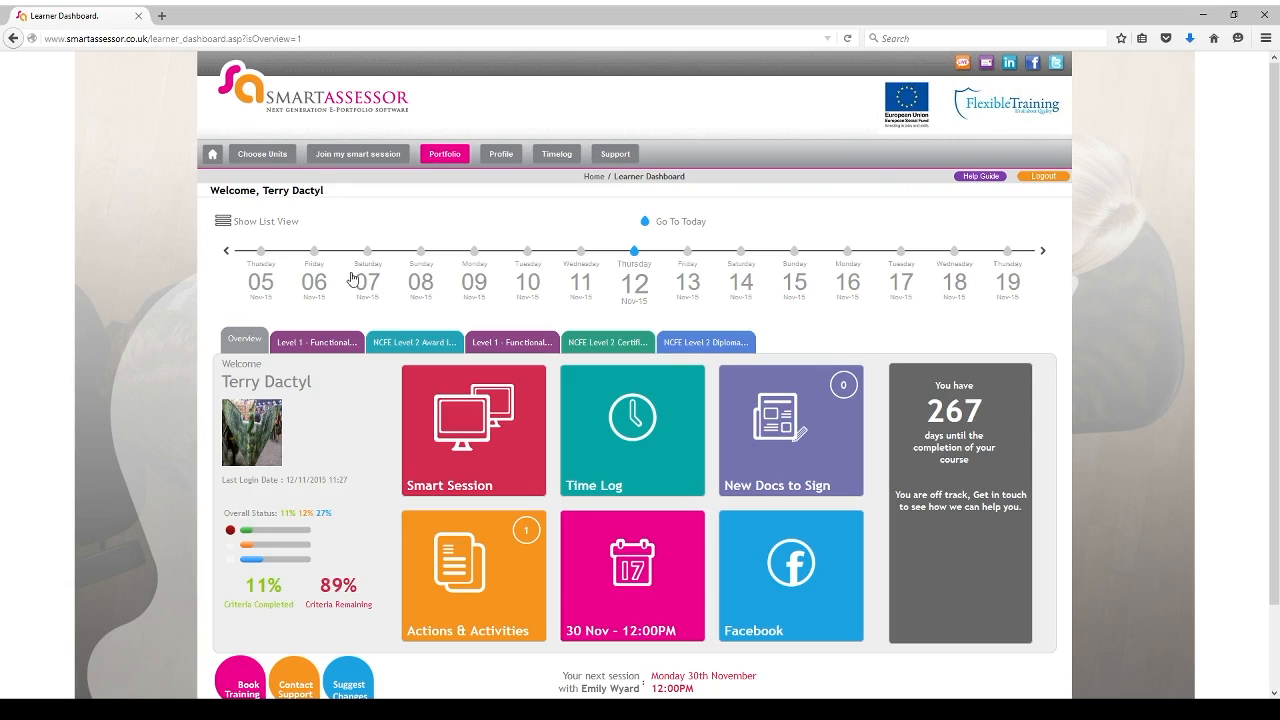
pyautogui.moveTo(337, 446)
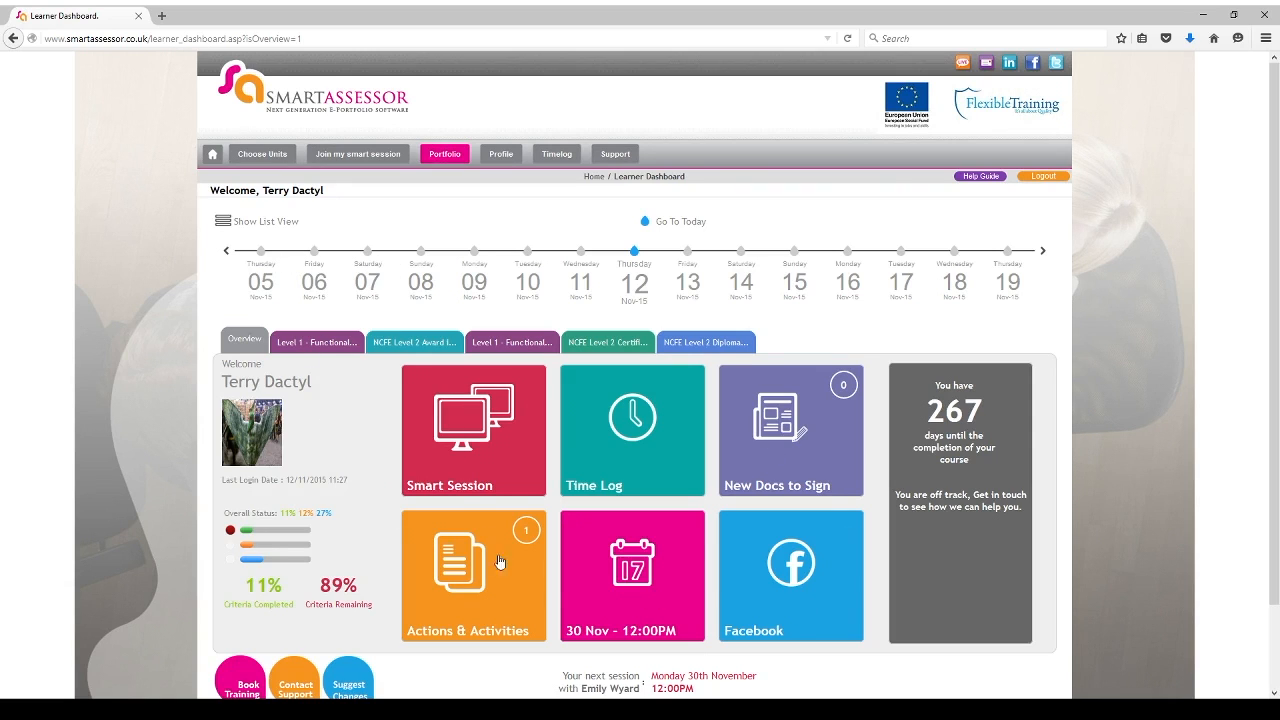
pyautogui.moveTo(532, 451)
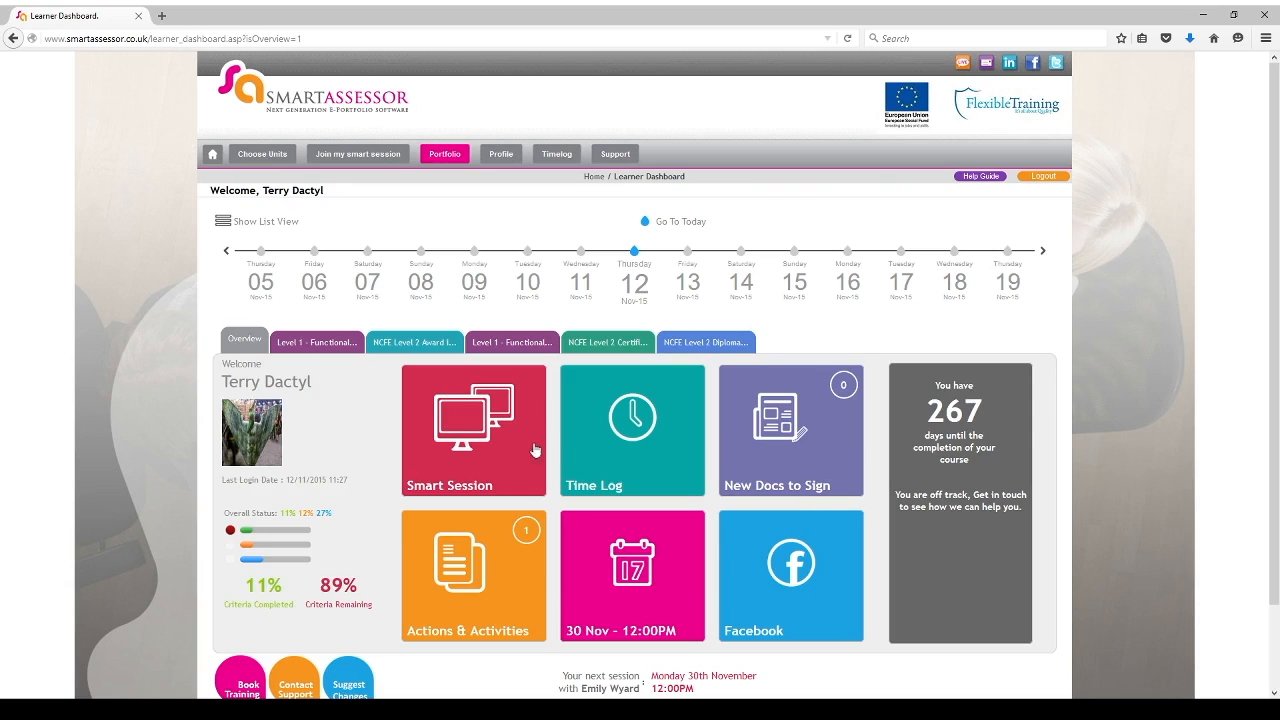
pyautogui.moveTo(505, 314)
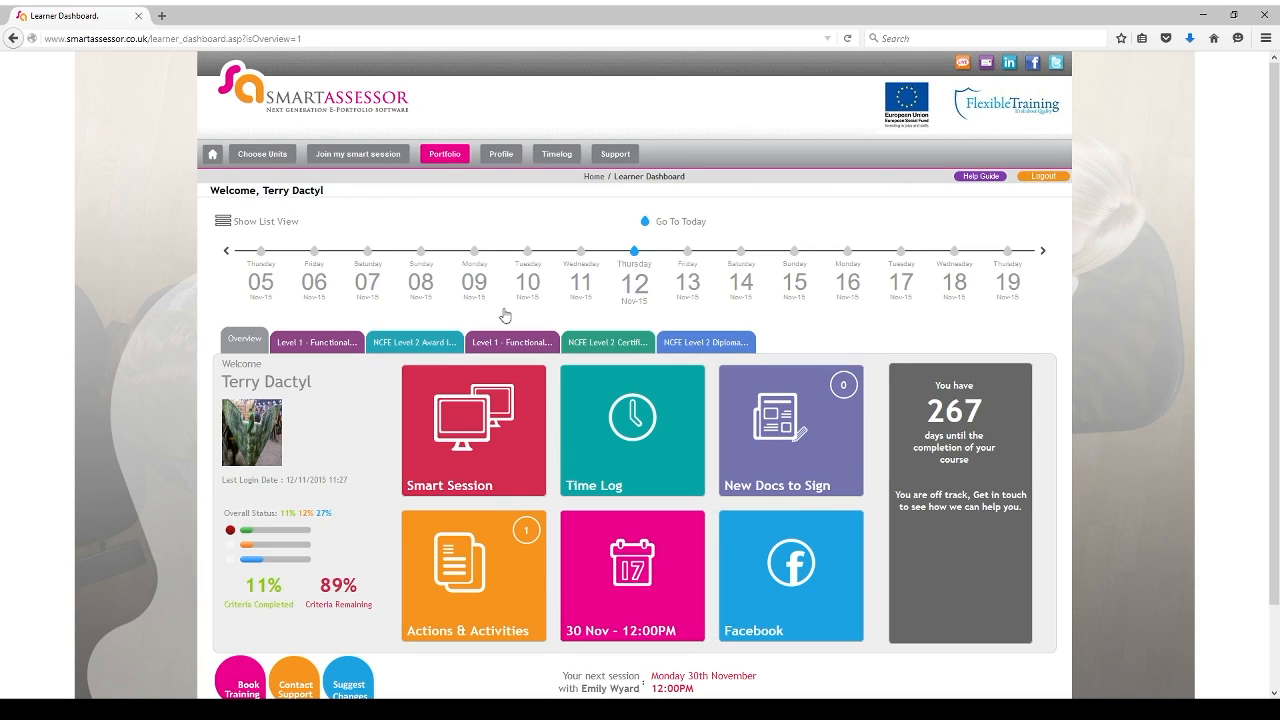
pyautogui.moveTo(550, 315)
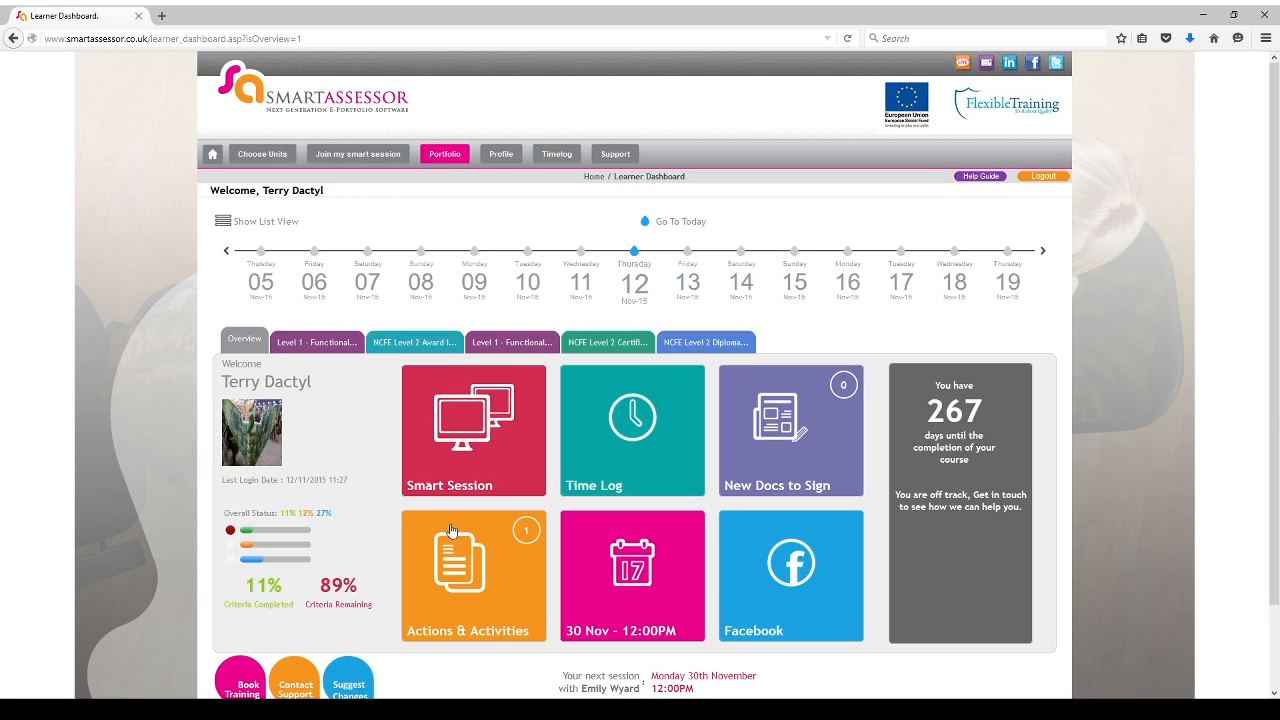
# Open Actions & Activities to see the not-started TC2 Unit 1 Assignment due 11/26/2015
pyautogui.click(473, 575)
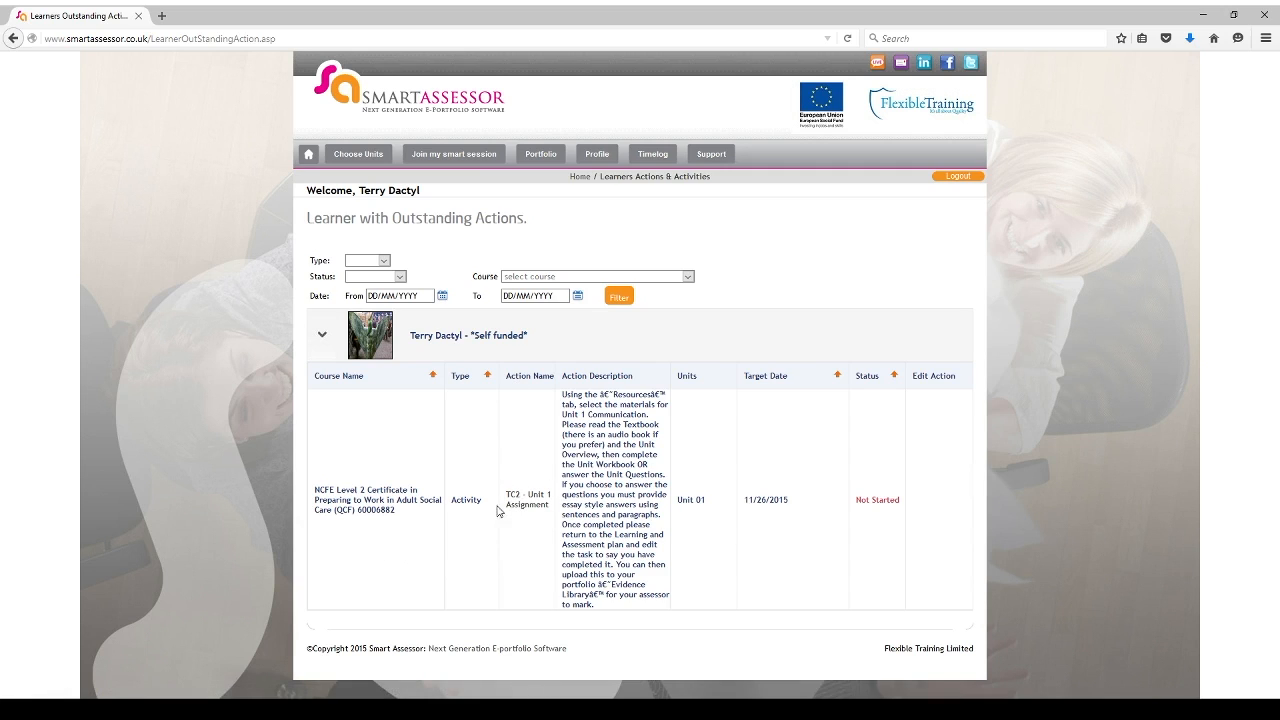
pyautogui.moveTo(364, 472)
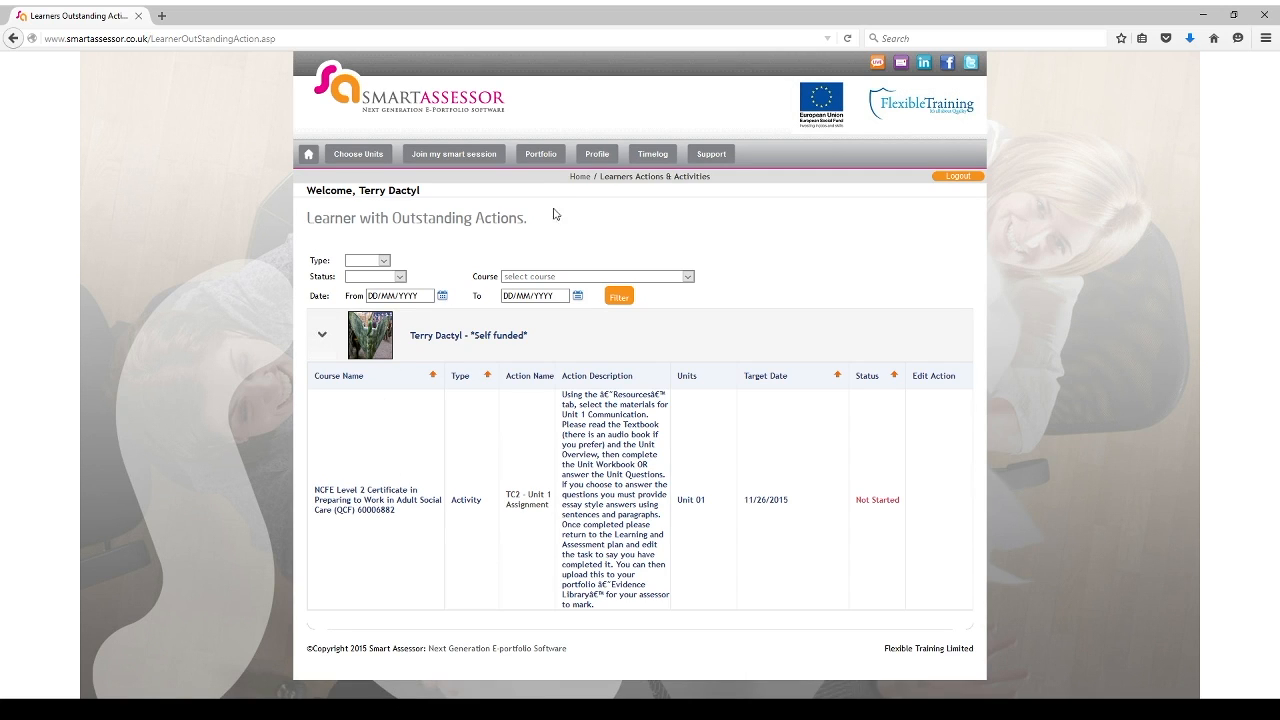
# Return to the dashboard and select the NCFE Level 2 Adult Social Care certificate course
pyautogui.click(541, 153)
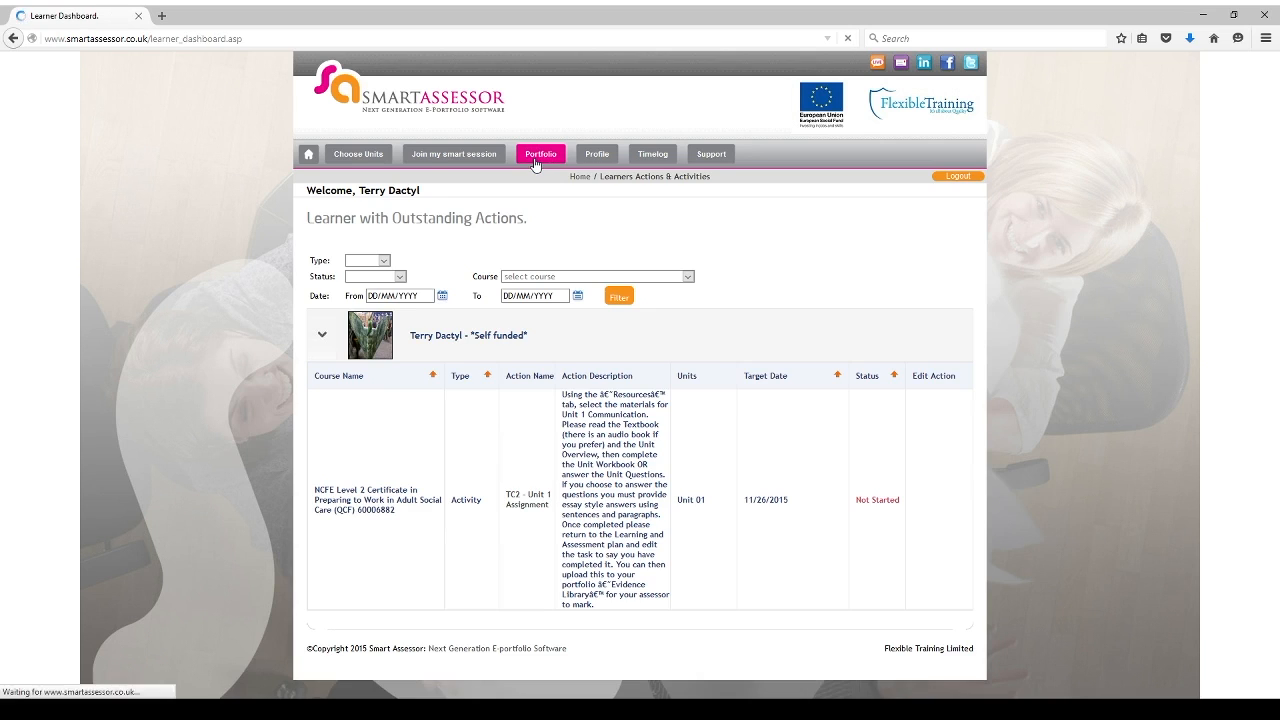
pyautogui.click(540, 153)
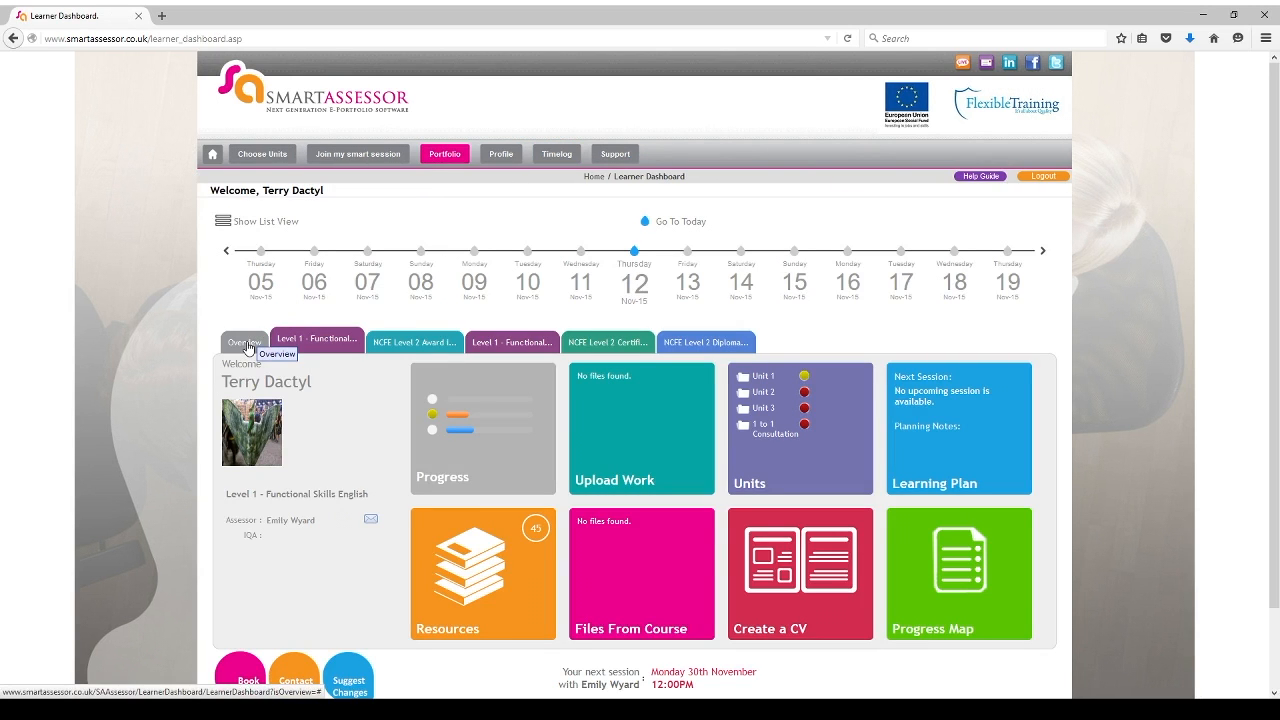
pyautogui.moveTo(414, 342)
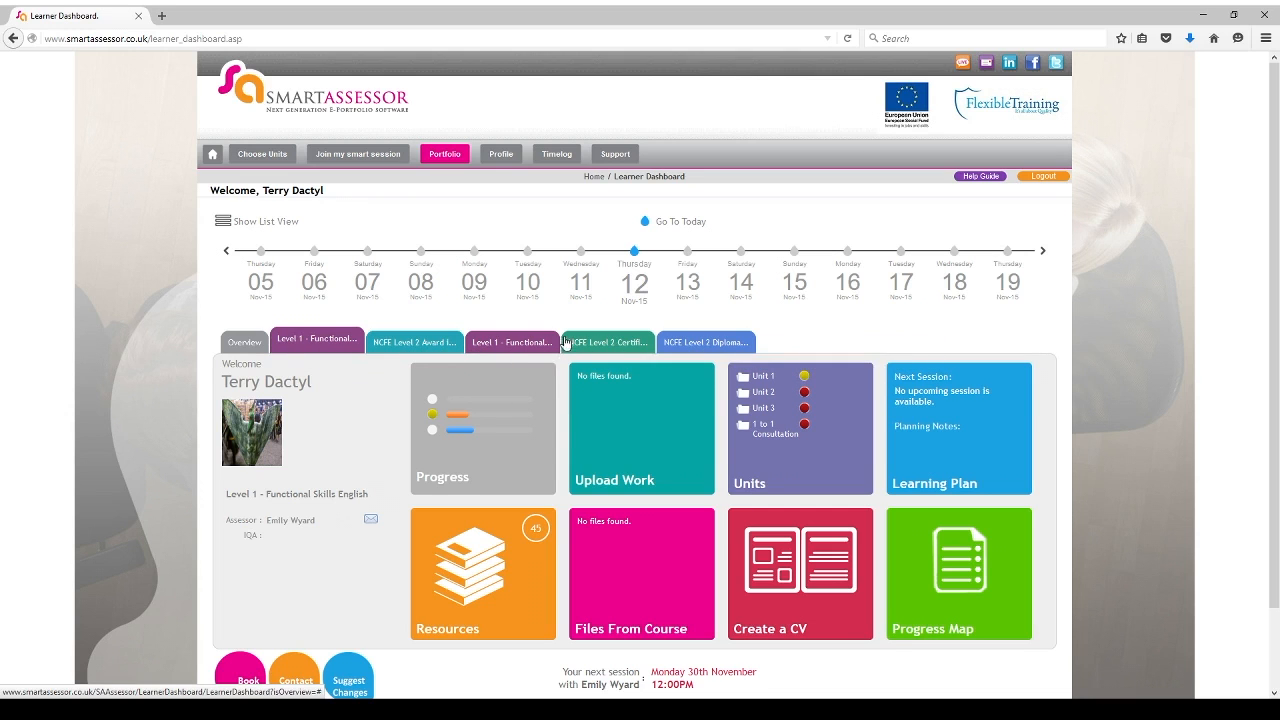
pyautogui.moveTo(498, 356)
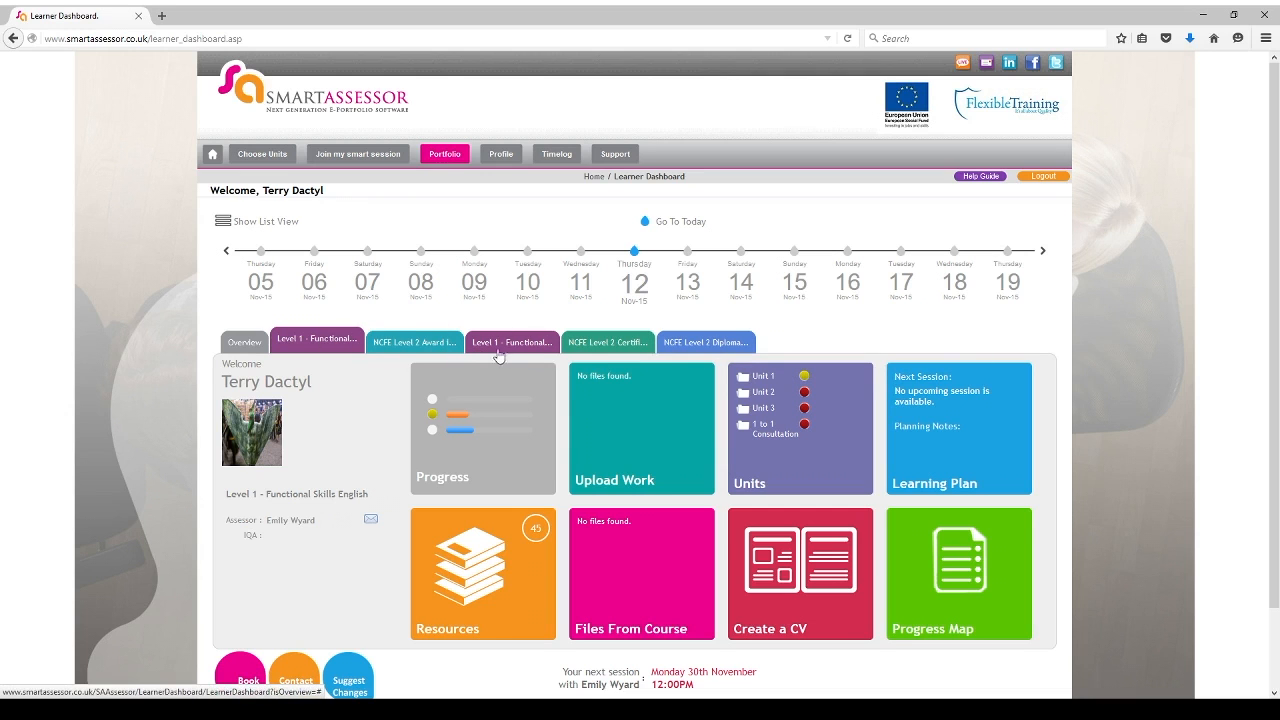
pyautogui.moveTo(608, 342)
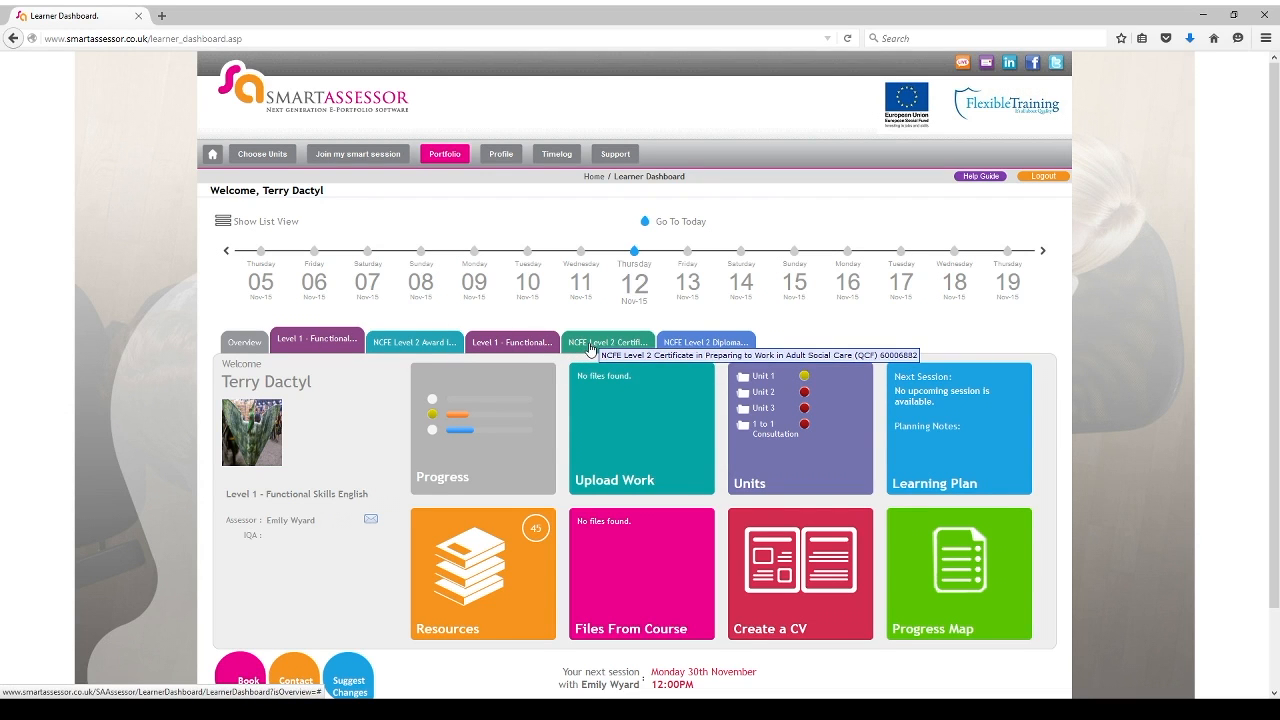
pyautogui.click(606, 341)
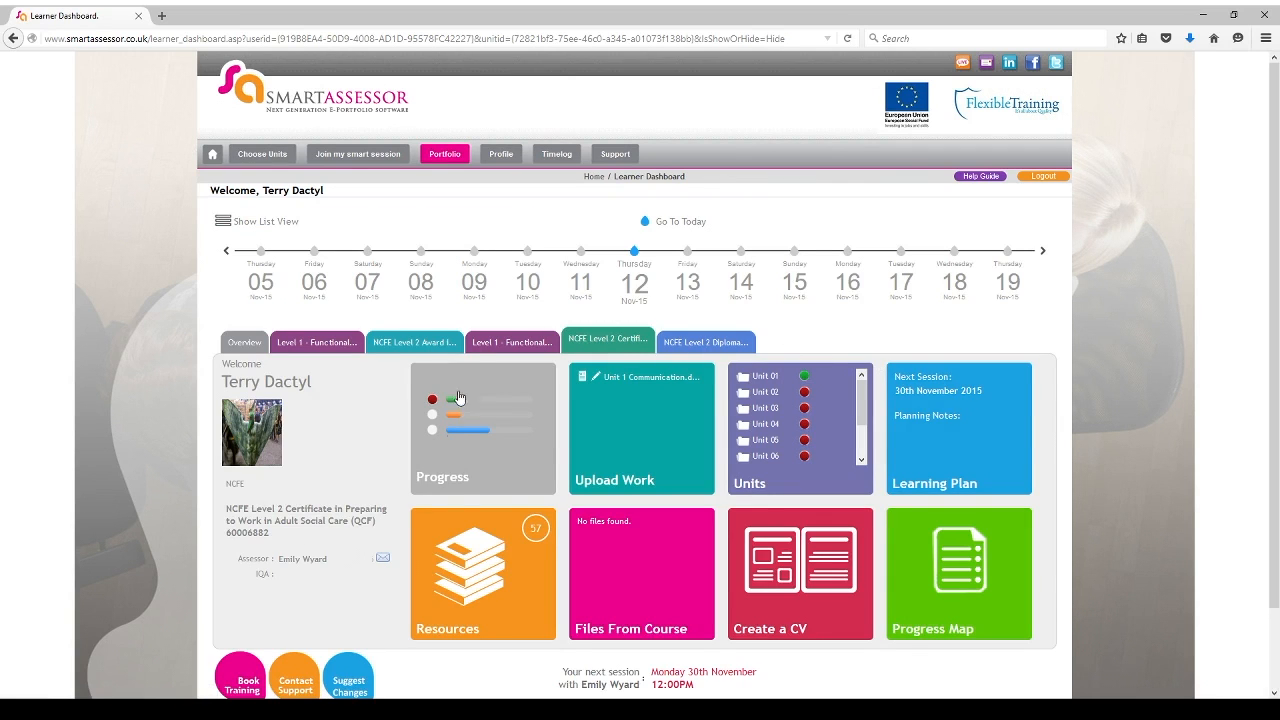
pyautogui.moveTo(566, 372)
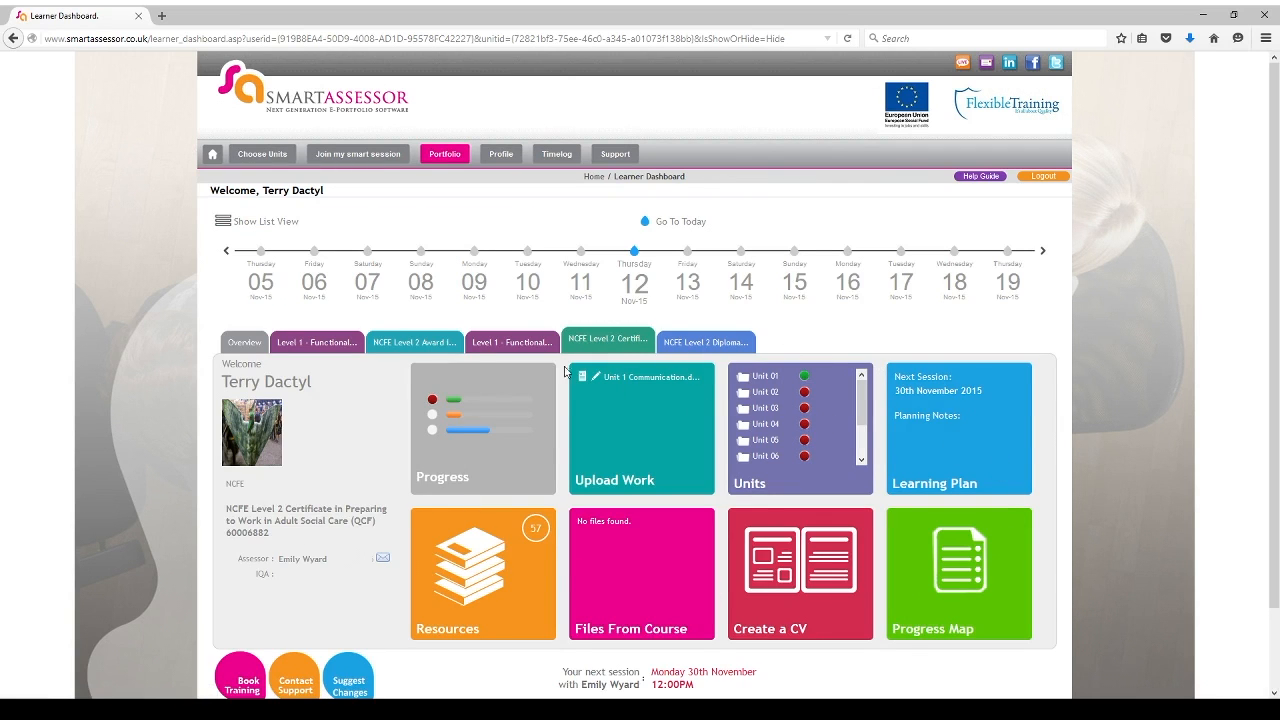
pyautogui.moveTo(519, 483)
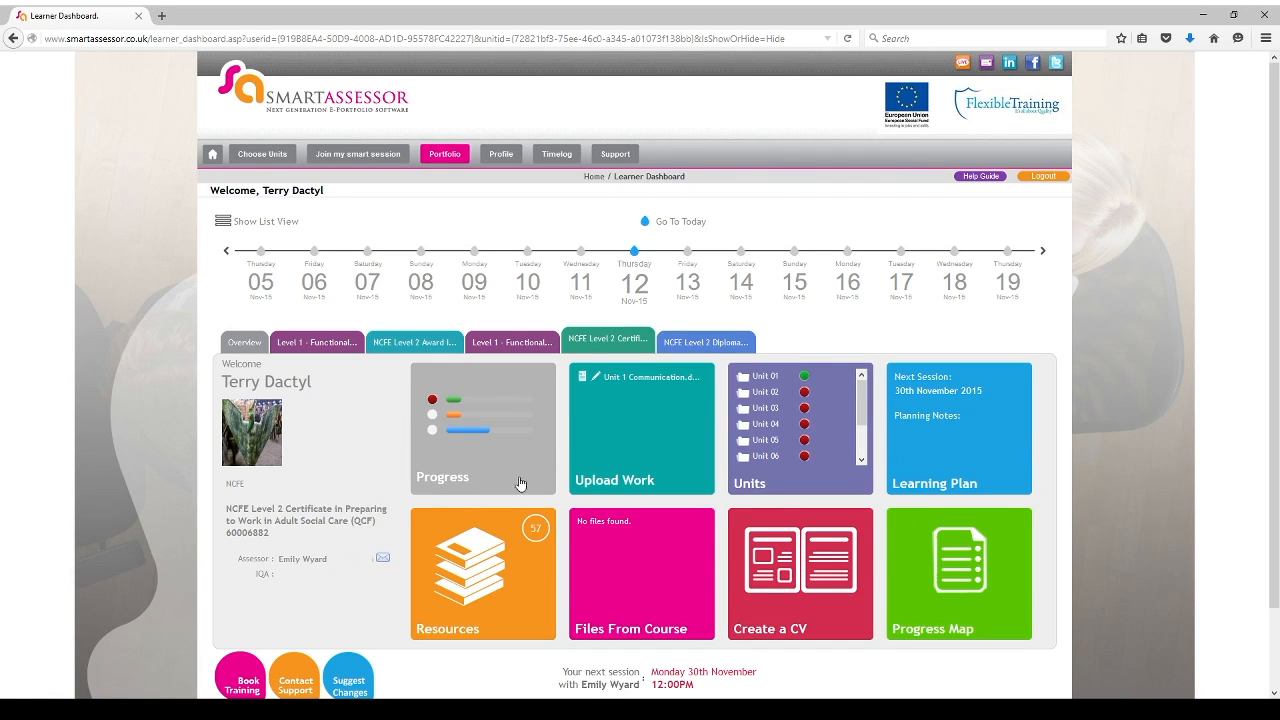
# Open the Resources tile and scroll through the Download Course Material list
pyautogui.click(510, 560)
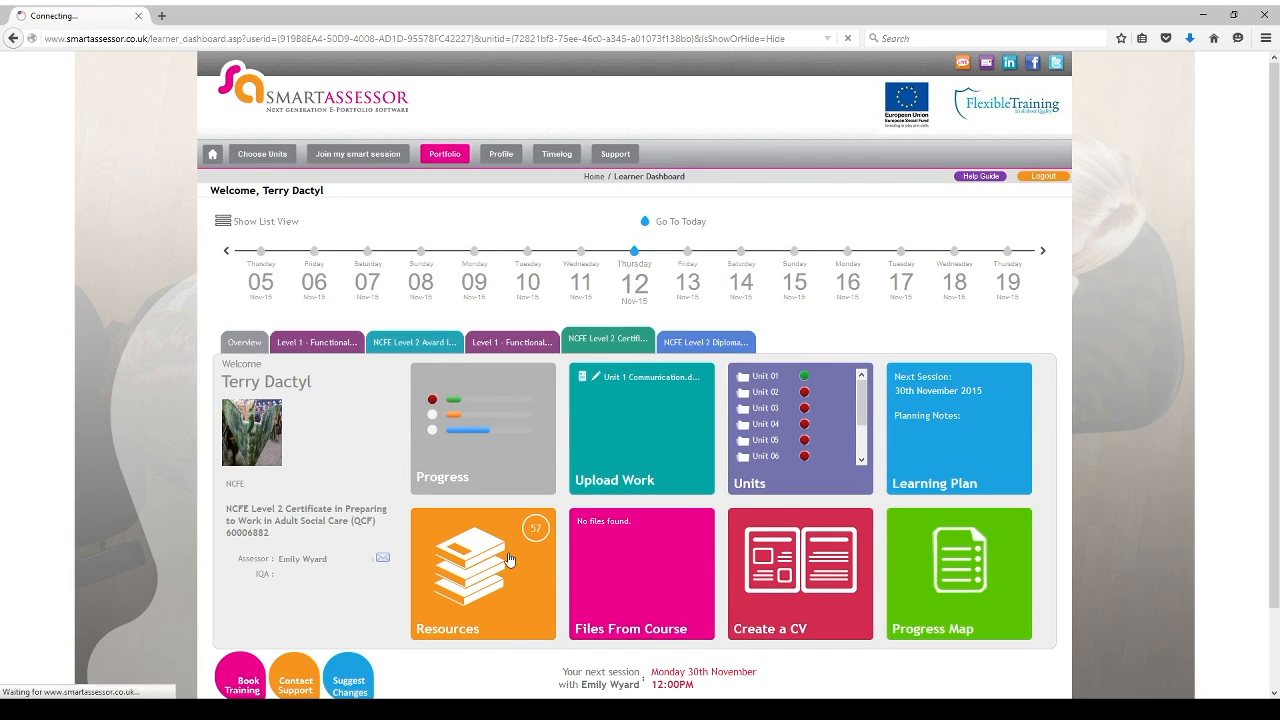
pyautogui.click(483, 573)
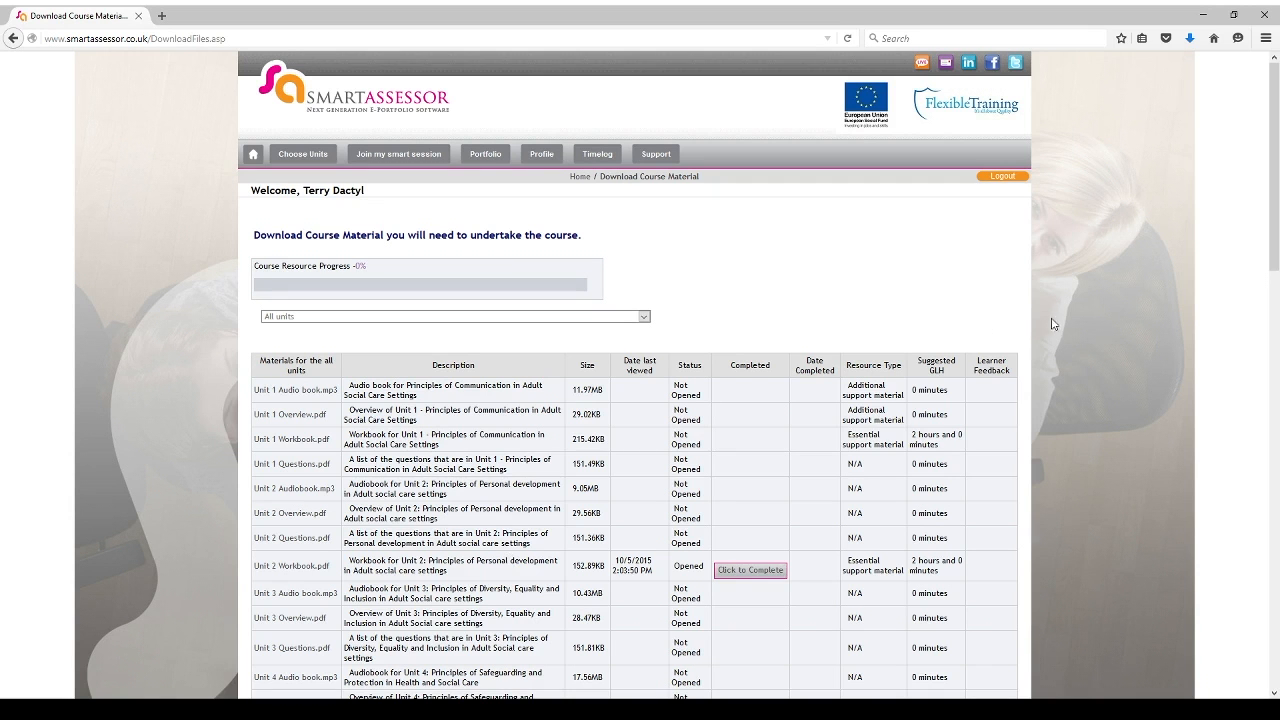
pyautogui.scroll(-3)
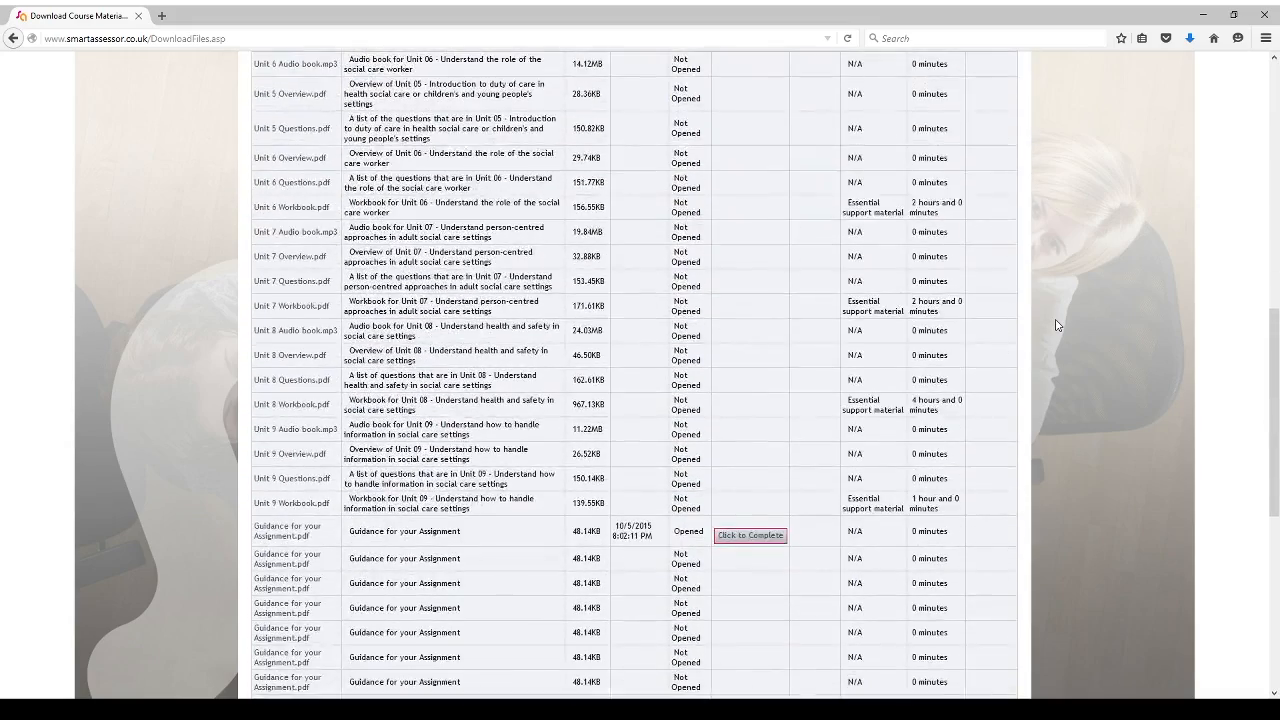
pyautogui.scroll(3)
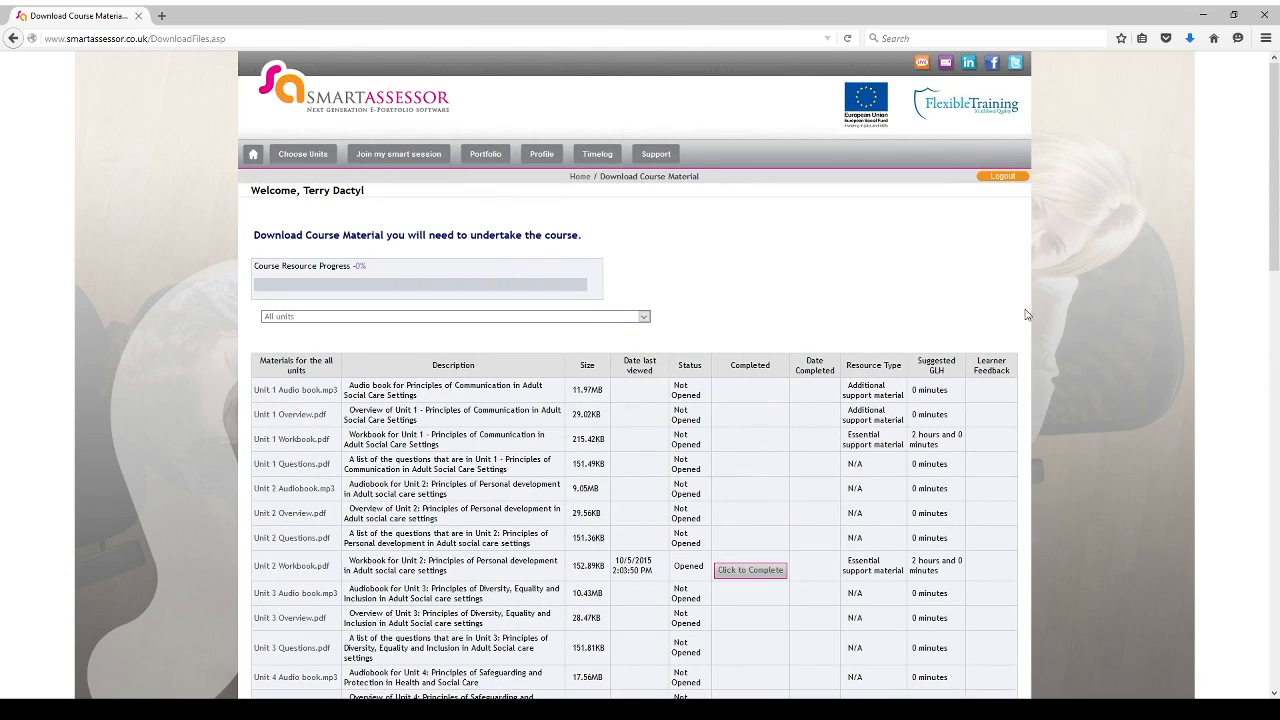
pyautogui.moveTo(785, 324)
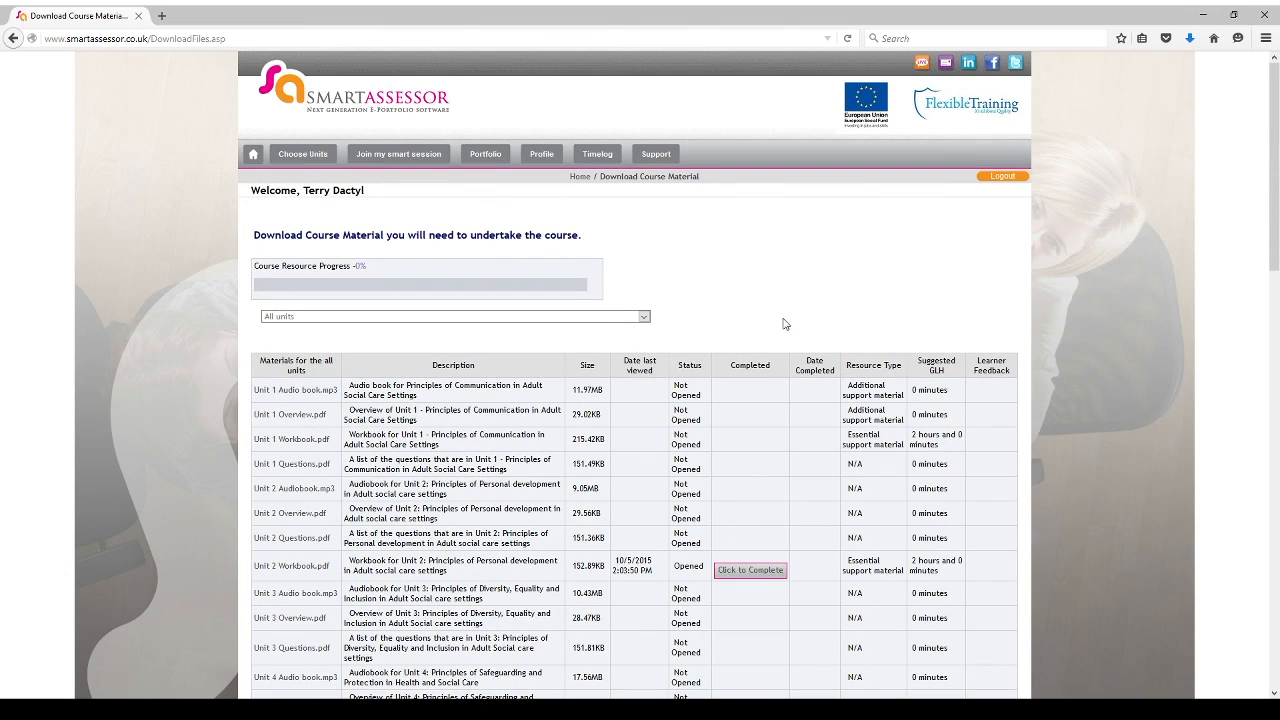
pyautogui.moveTo(507, 302)
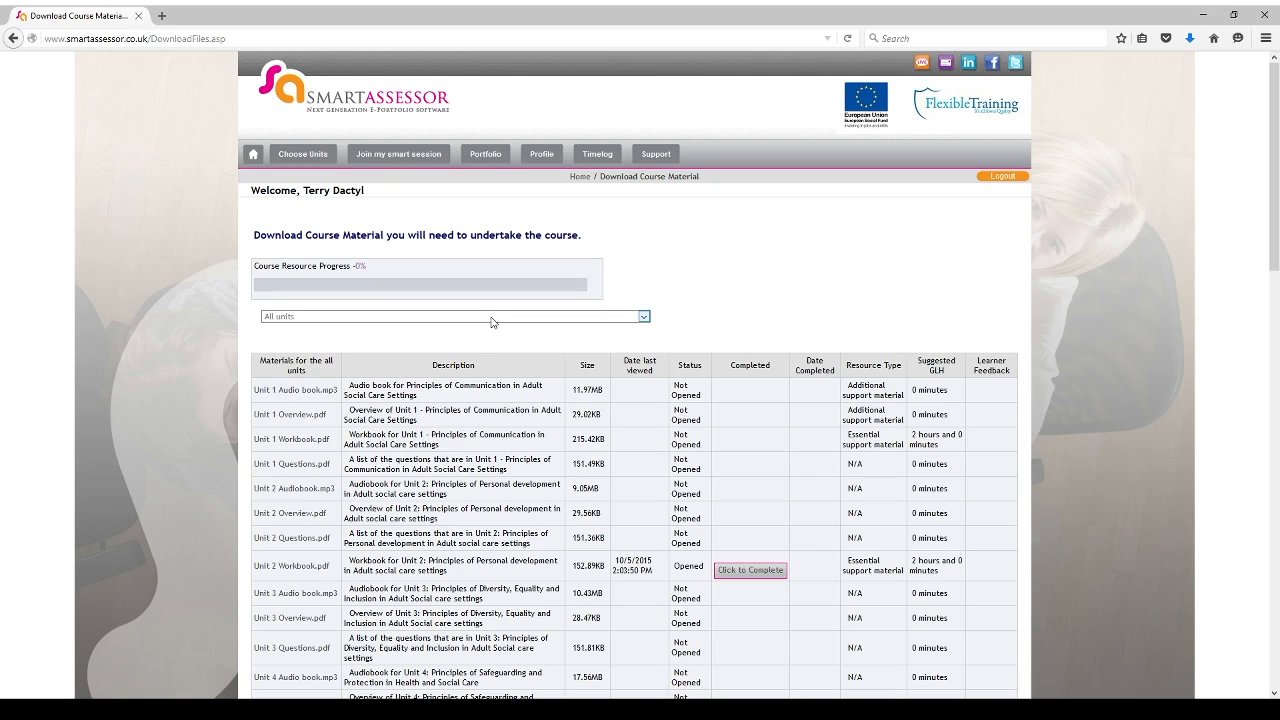
pyautogui.moveTo(429, 391)
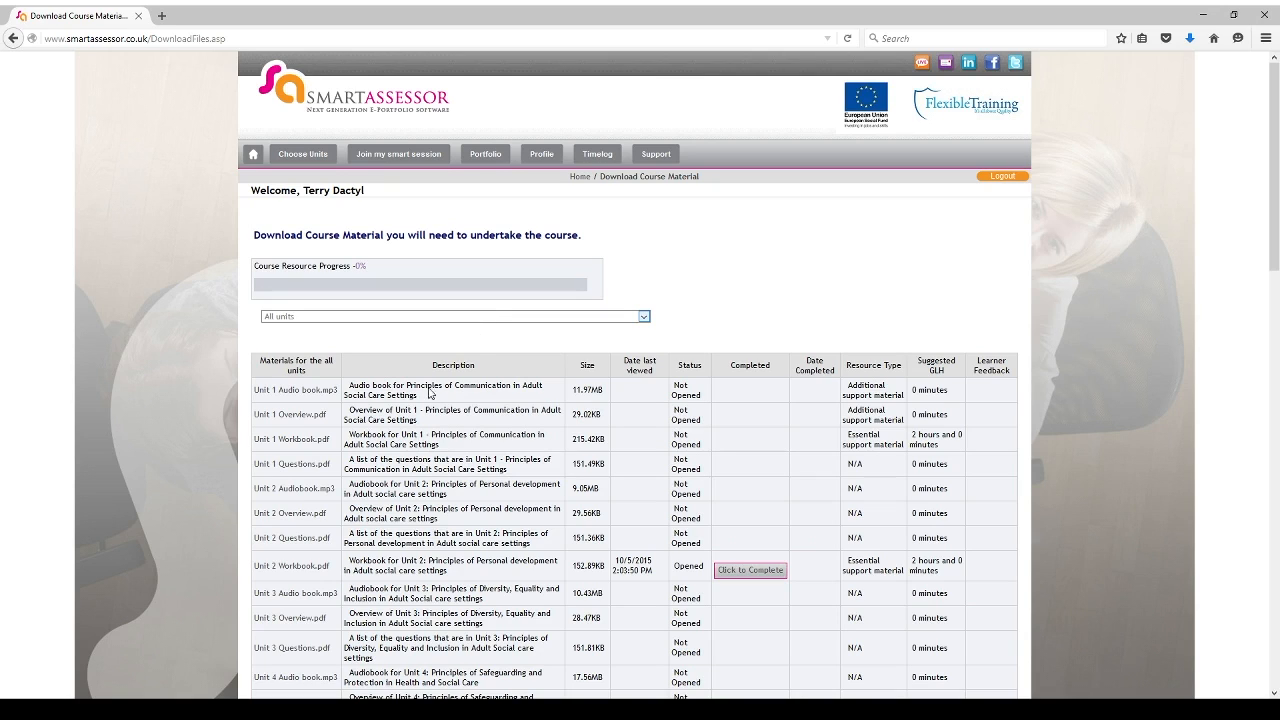
# Filter the unit dropdown to 'Unit 01 - Principles of communication in adult social care settings'
pyautogui.click(453, 316)
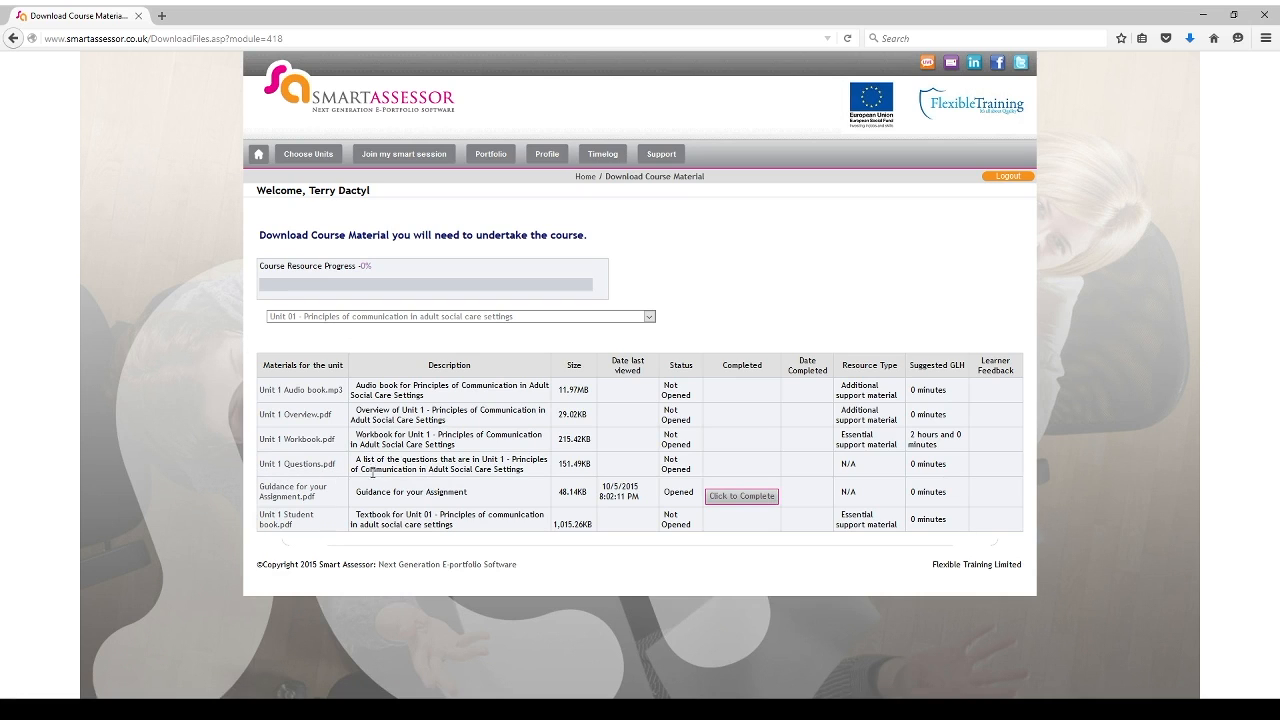
pyautogui.moveTo(548, 470)
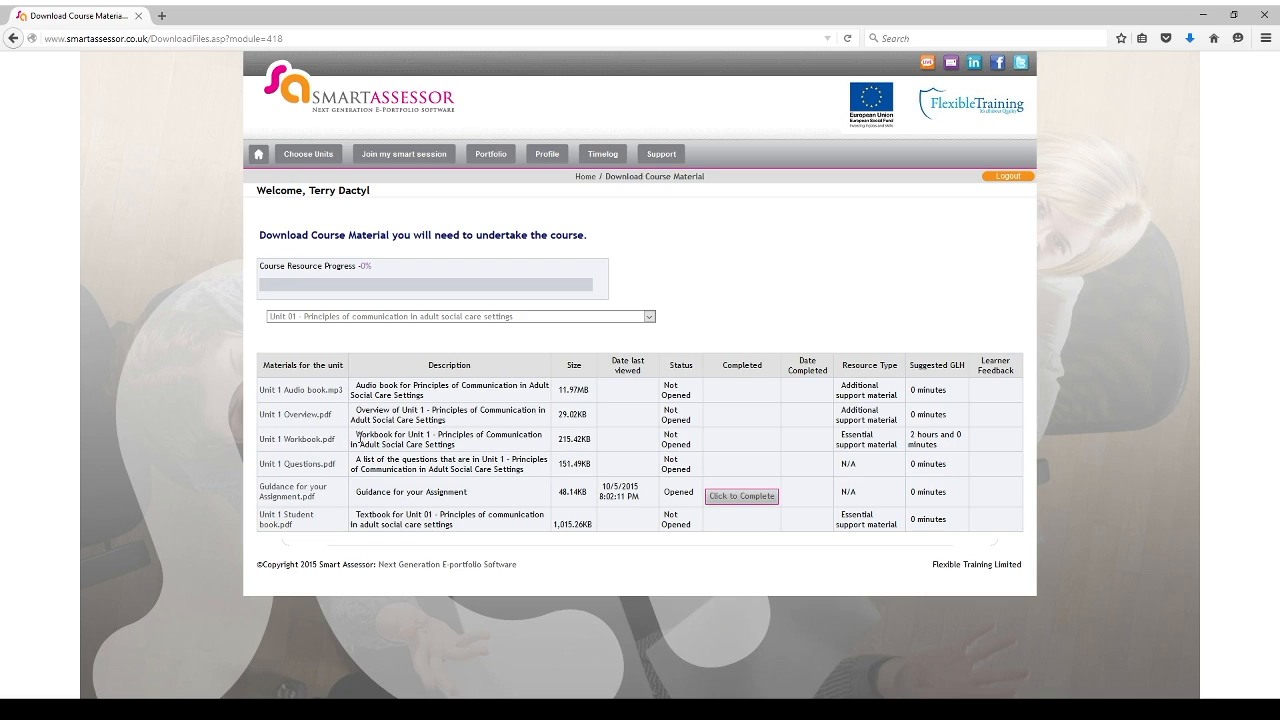
pyautogui.moveTo(399, 435)
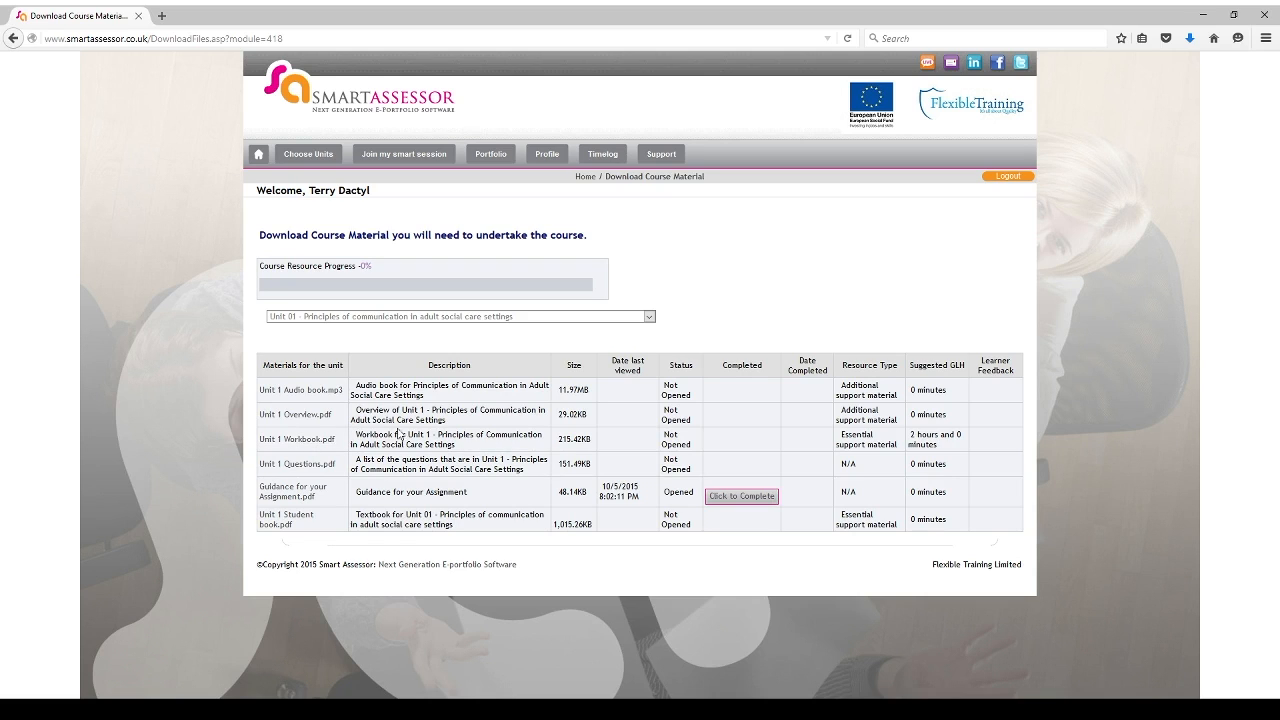
pyautogui.moveTo(430, 547)
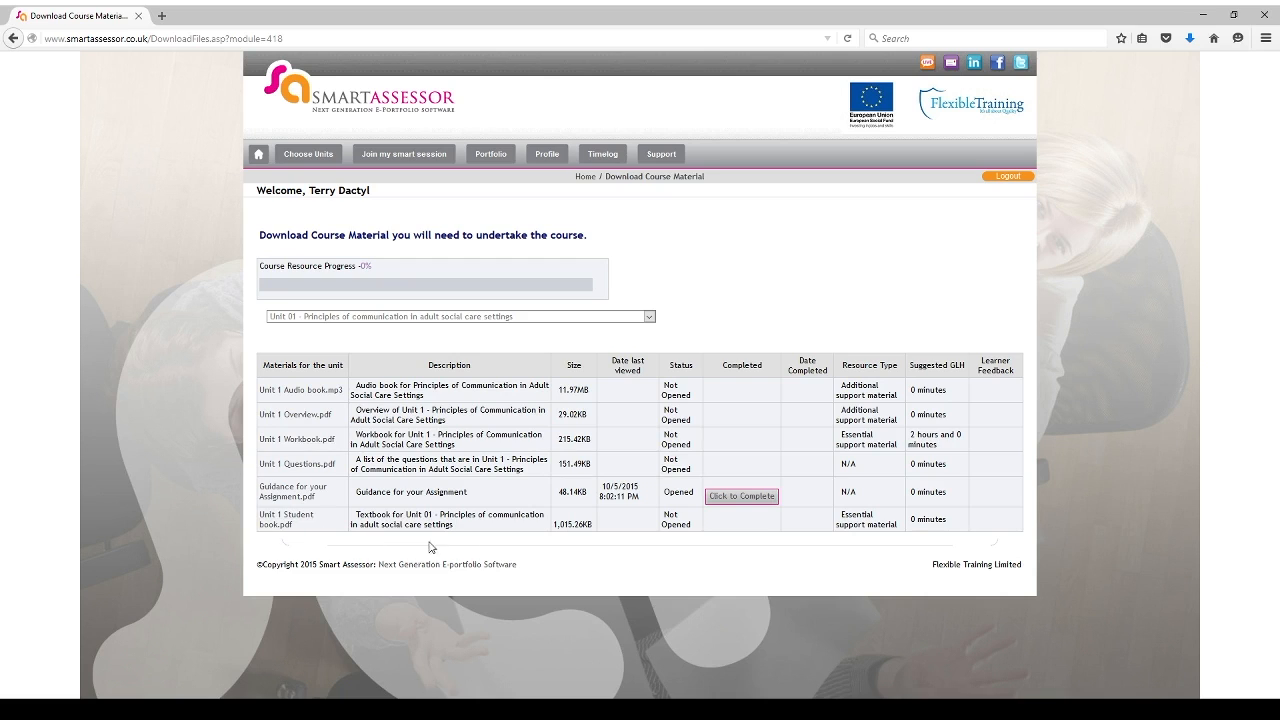
pyautogui.moveTo(249, 516)
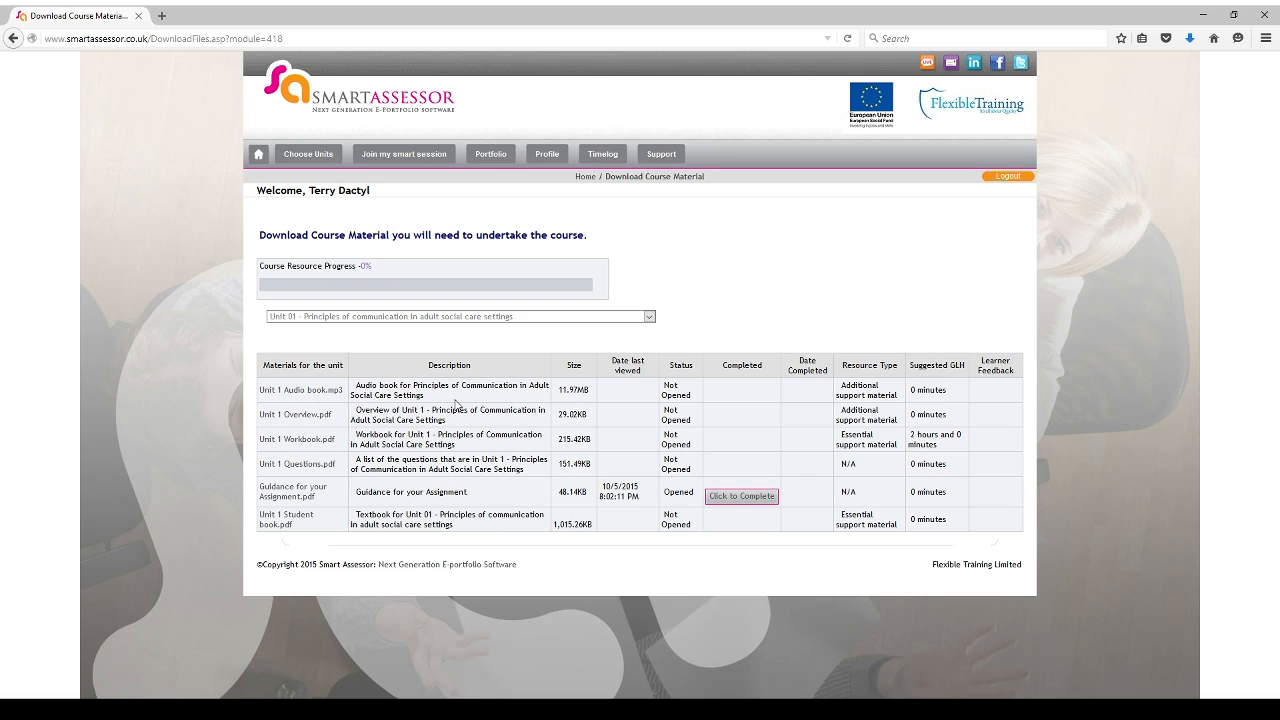
pyautogui.moveTo(630, 447)
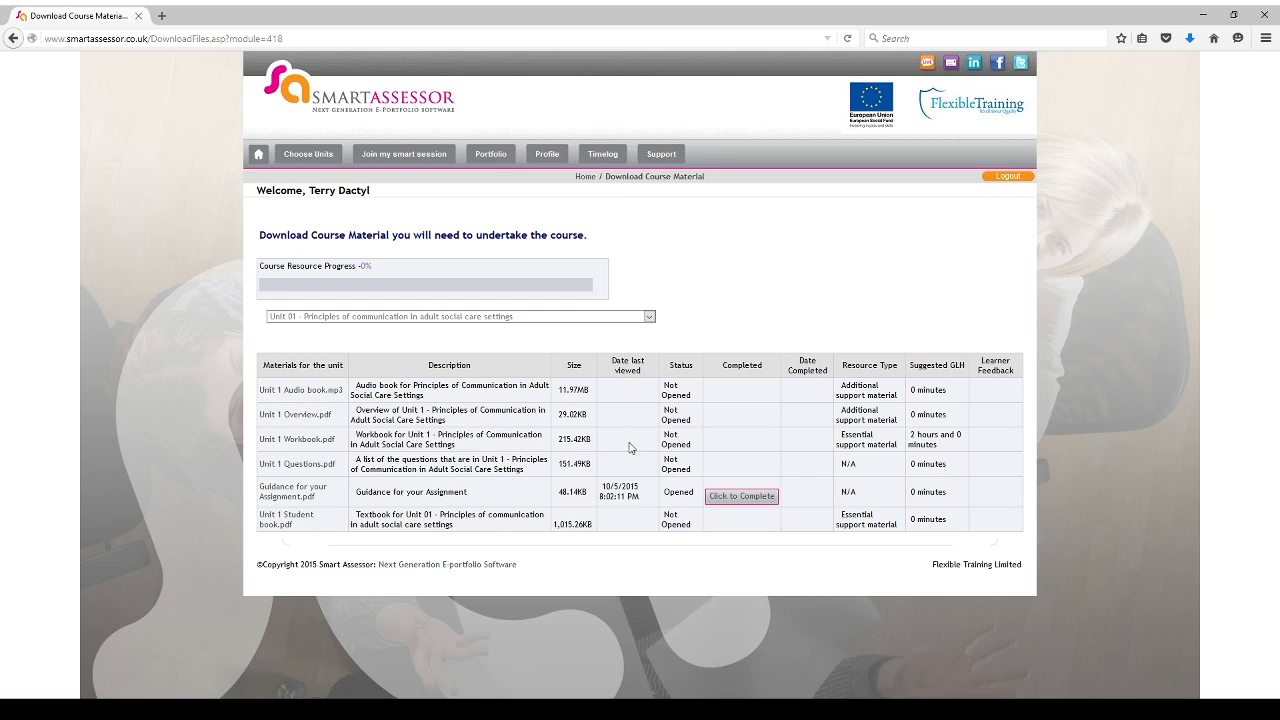
pyautogui.moveTo(711, 463)
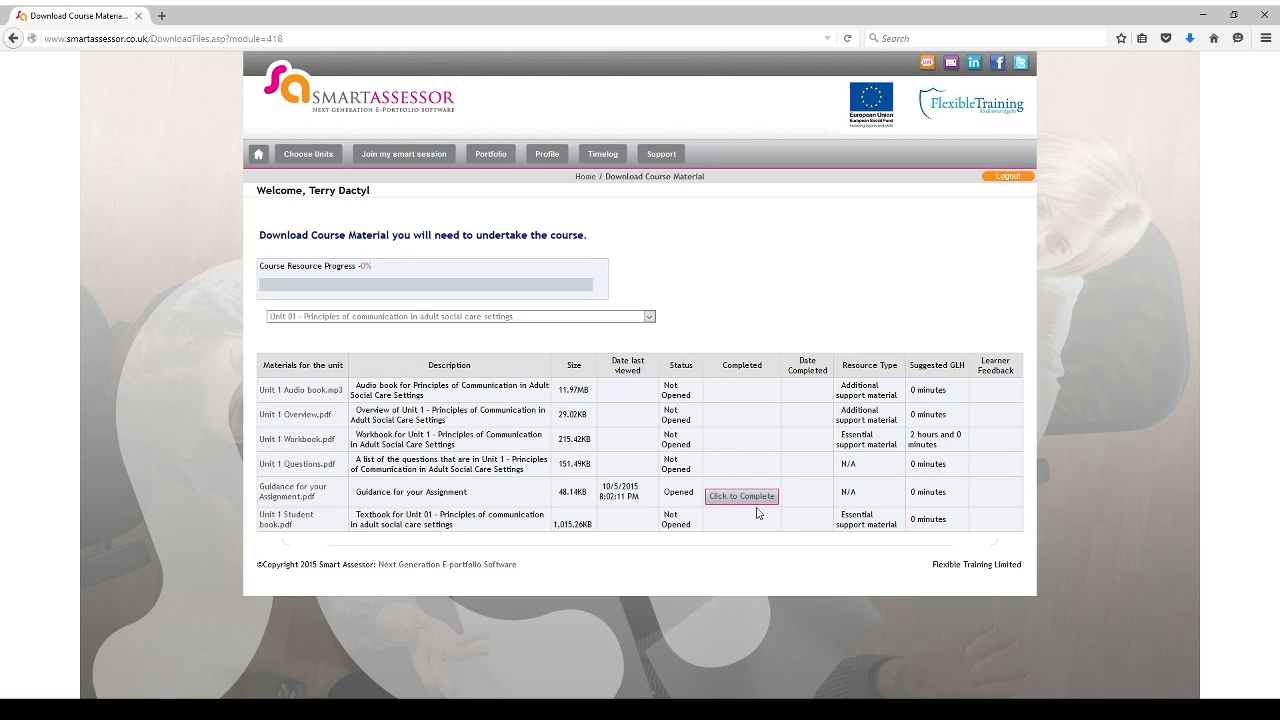
pyautogui.moveTo(695, 383)
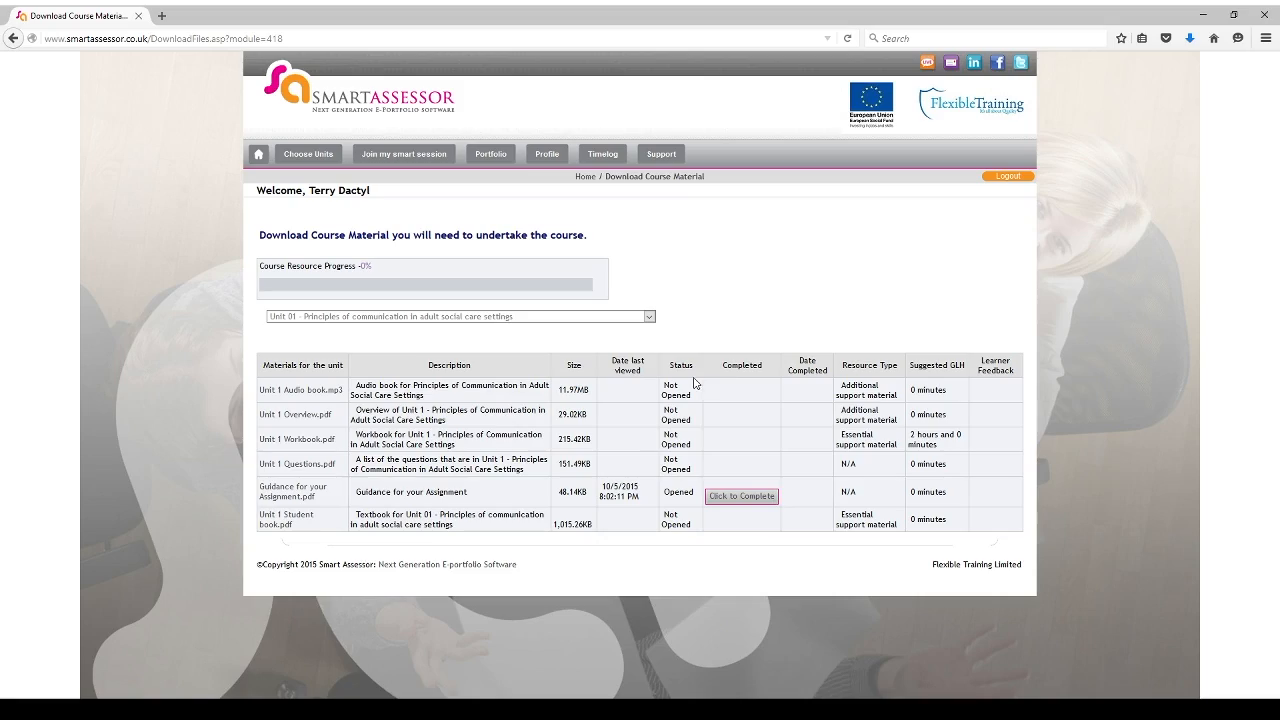
pyautogui.moveTo(685, 390)
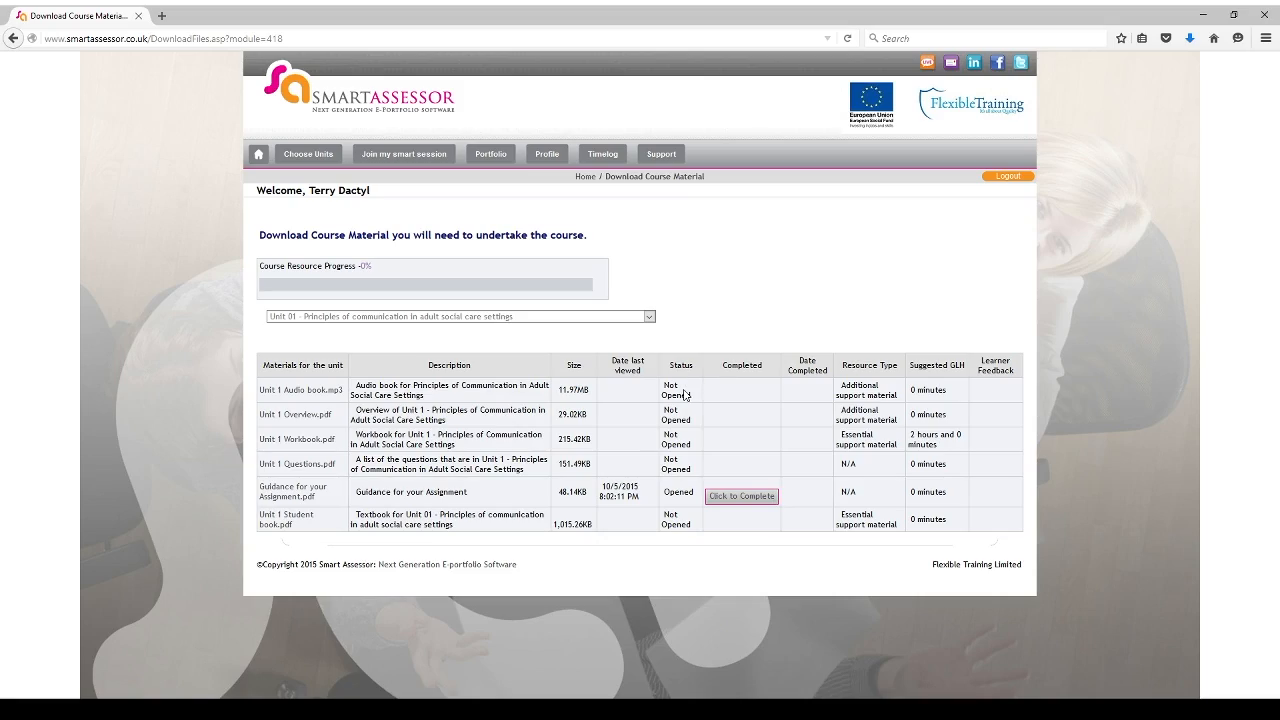